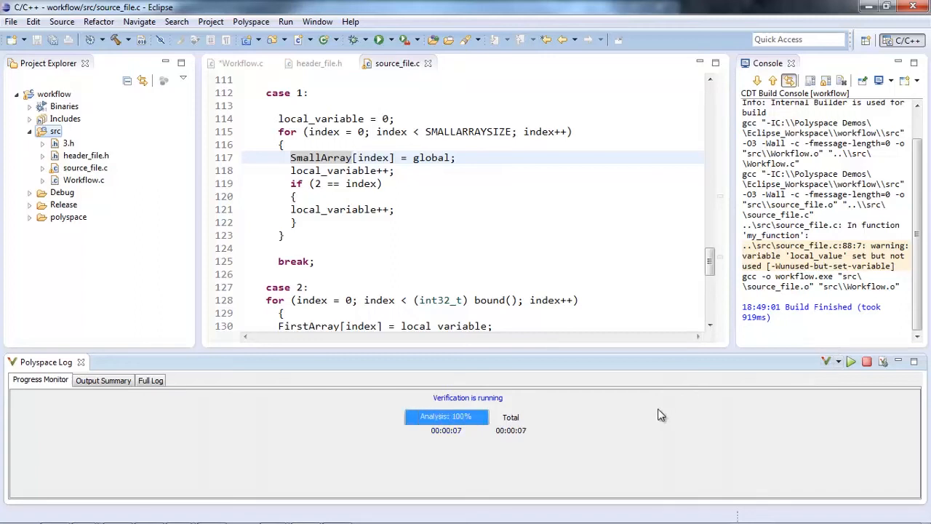
Save Workflow.c and run workflow.exe so the console reports overall status PASS.
click(124, 361)
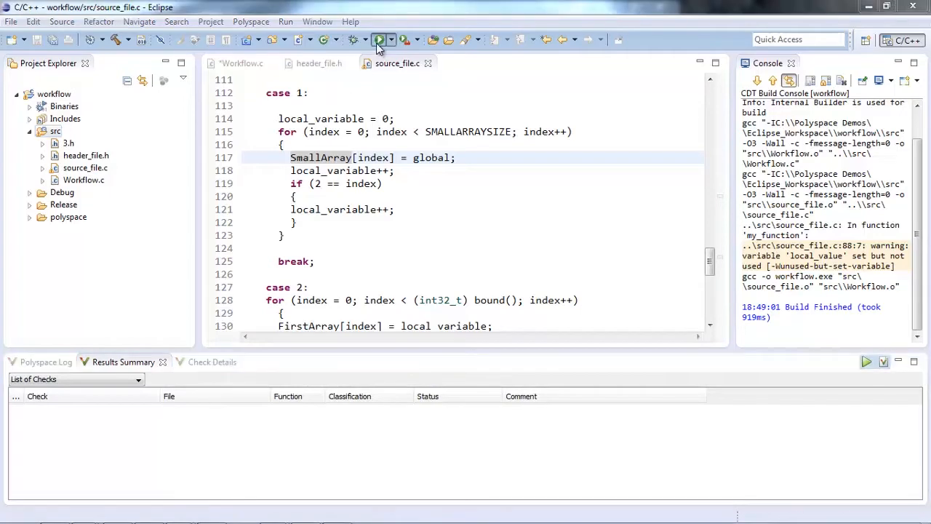
click(379, 39)
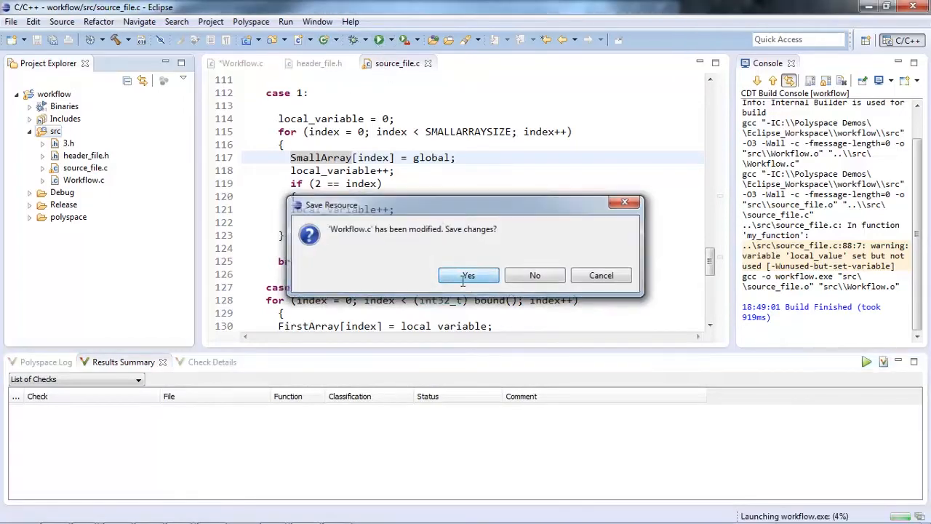
click(468, 275)
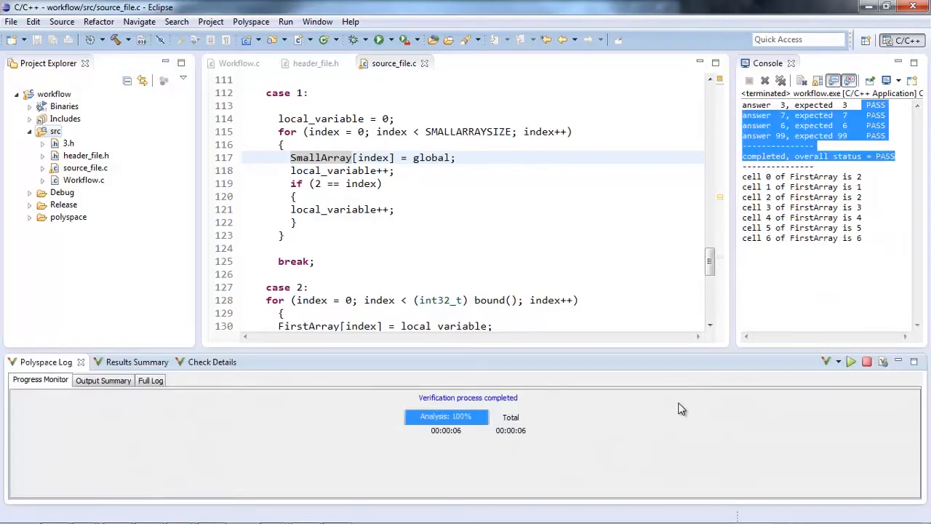
Show the Polyspace Check Details panel, which reports no check selected.
click(836, 362)
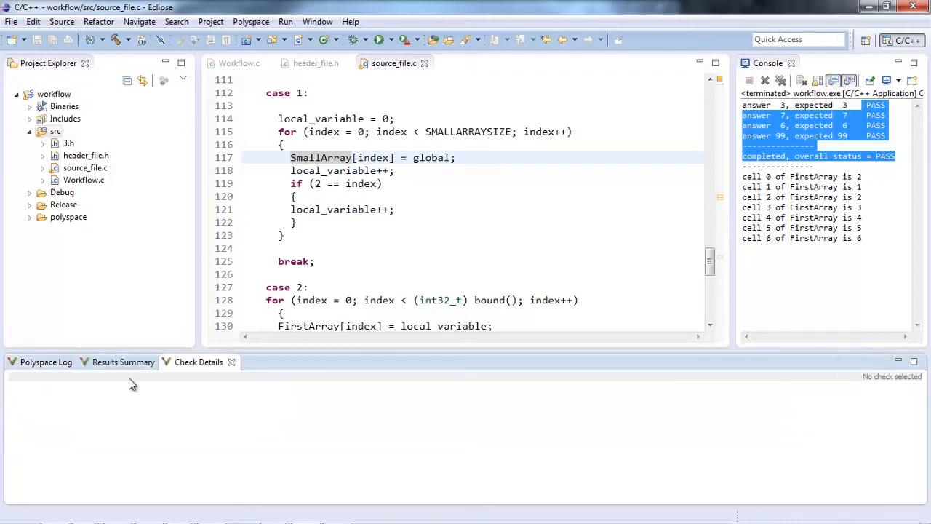
Show the Results Summary list of checks in Polyspace Code Prover.
click(123, 362)
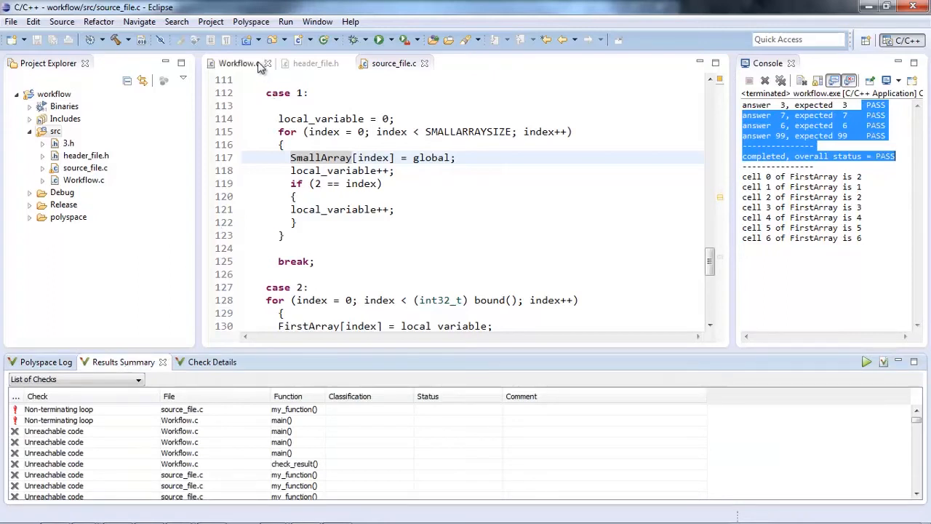
click(251, 21)
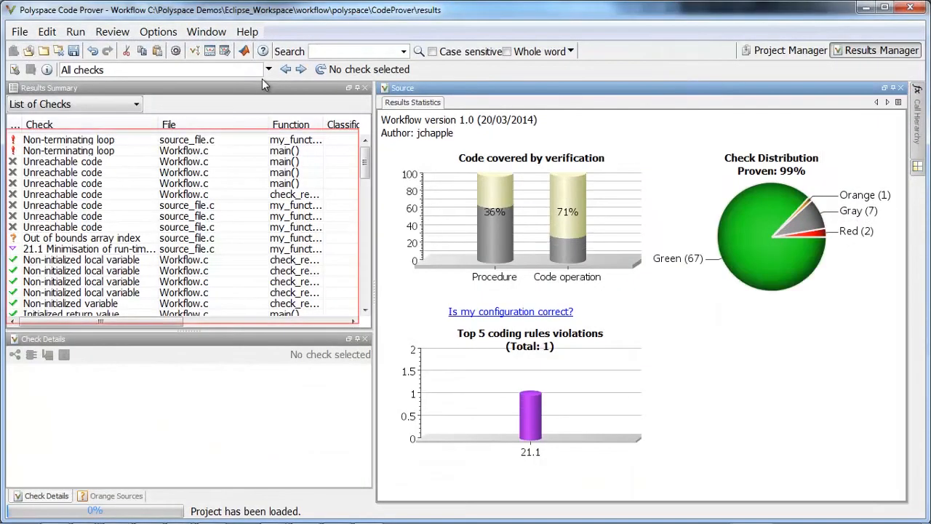
mouse_move(105, 232)
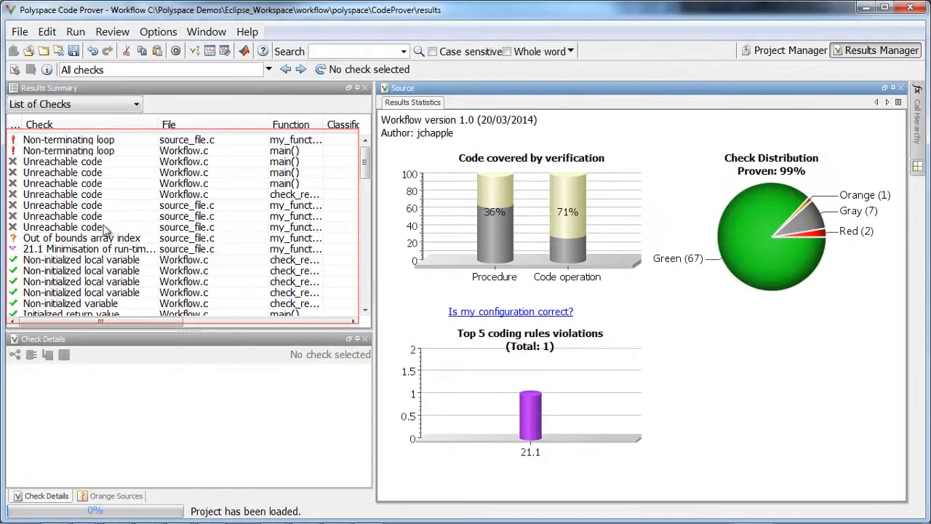
Open the Unreachable code check for my_function() in source_file.c.
click(62, 227)
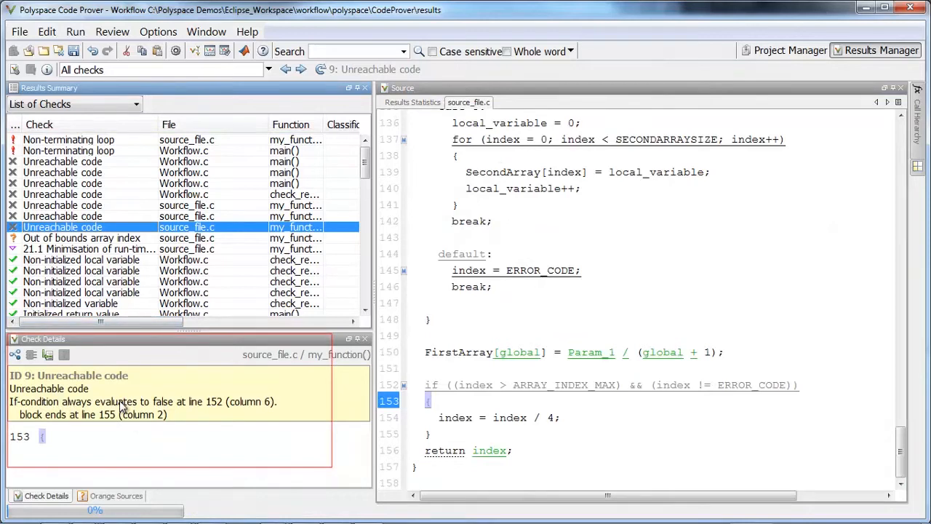
mouse_move(282, 417)
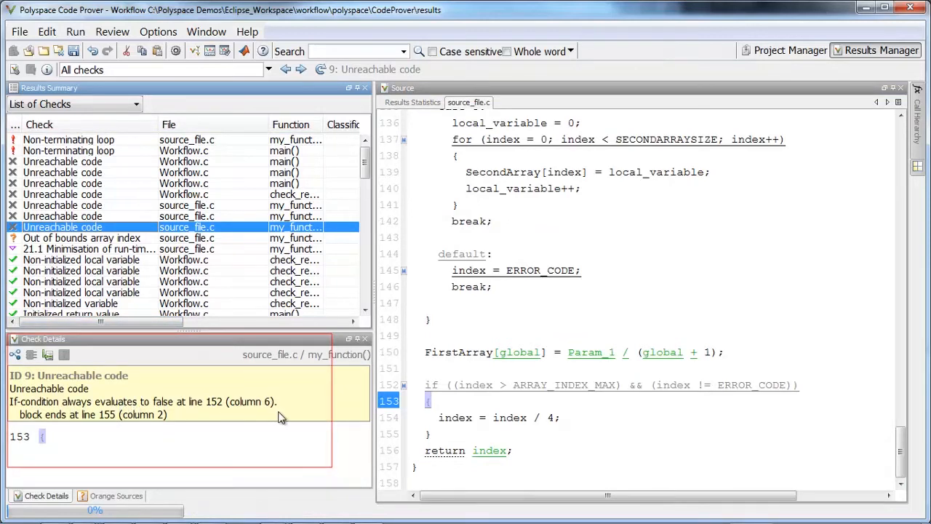
mouse_move(406, 391)
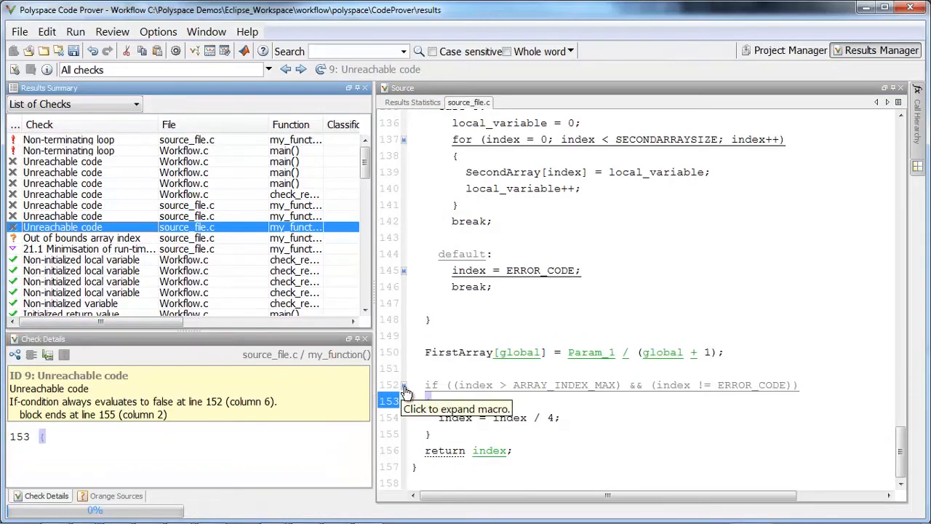
Expand the macros on line 152, then show the Results Statistics charts.
click(405, 385)
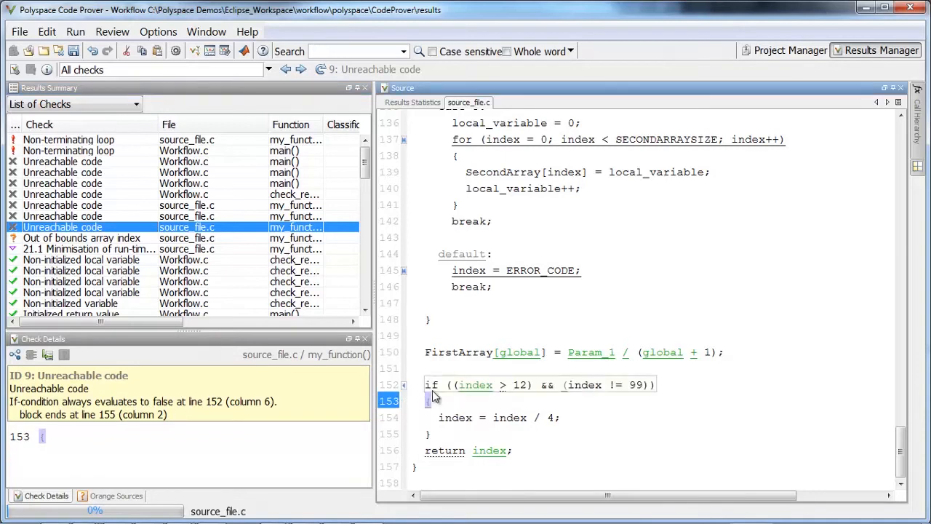
mouse_move(473, 384)
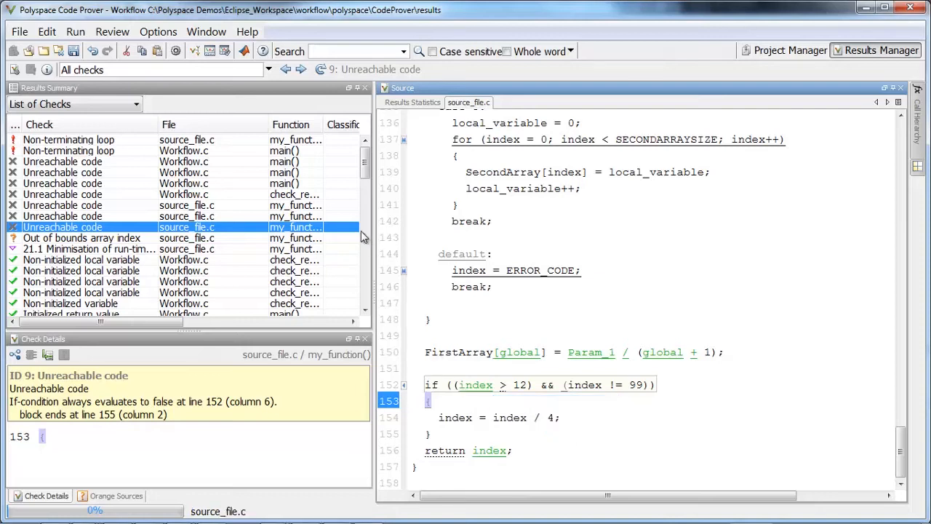
scroll(down, 3)
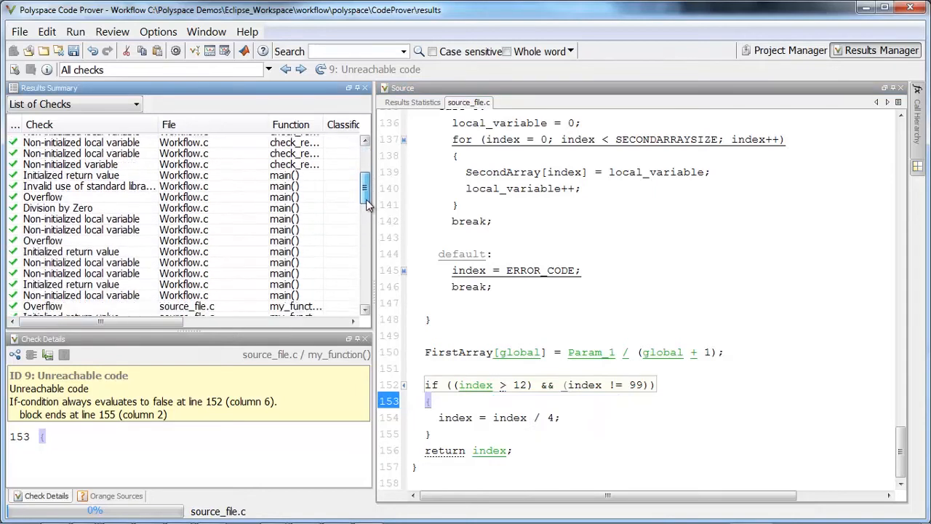
scroll(down, 3)
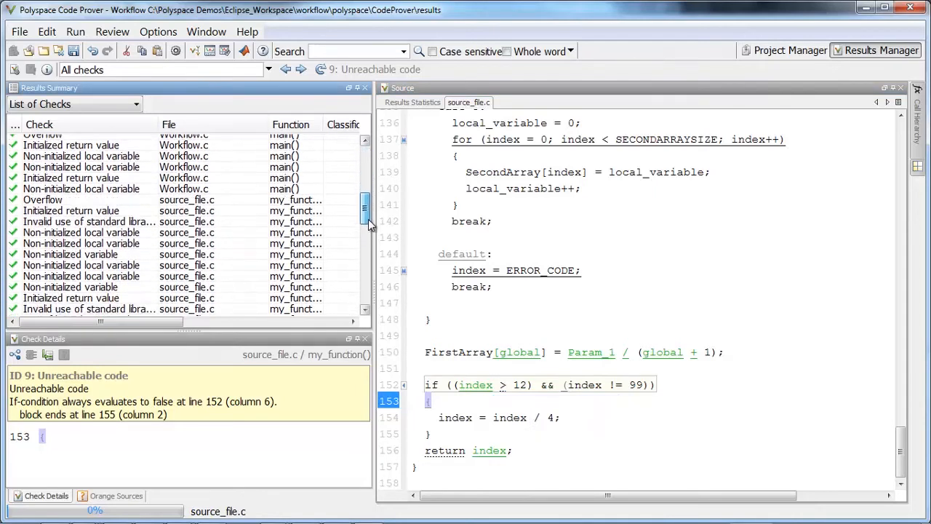
scroll(down, 3)
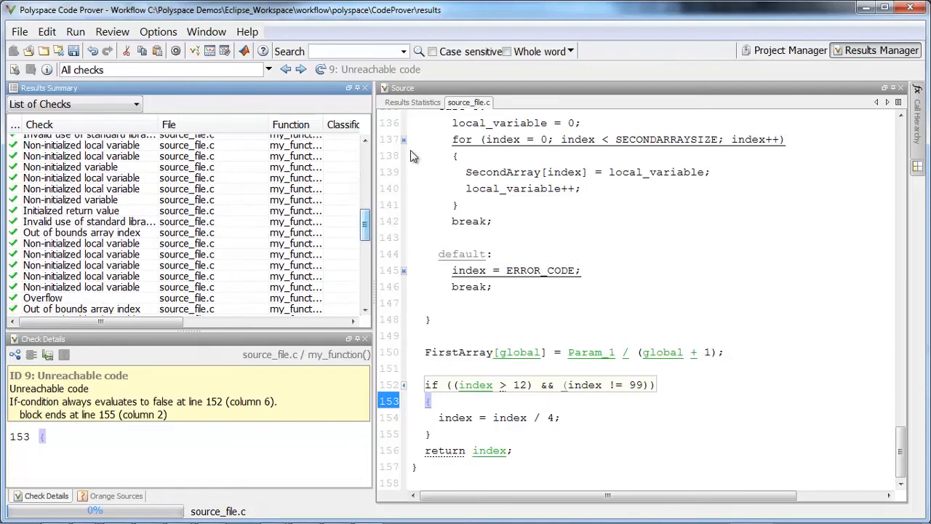
click(413, 102)
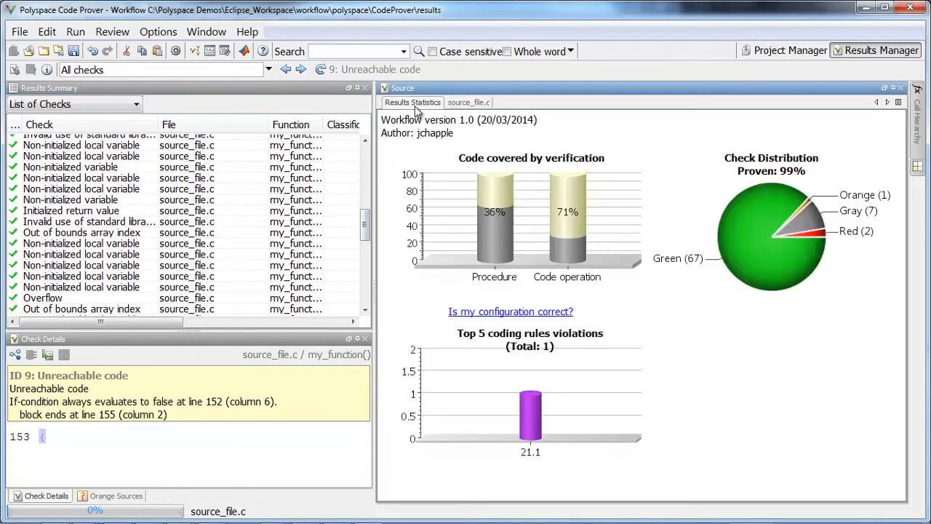
mouse_move(731, 250)
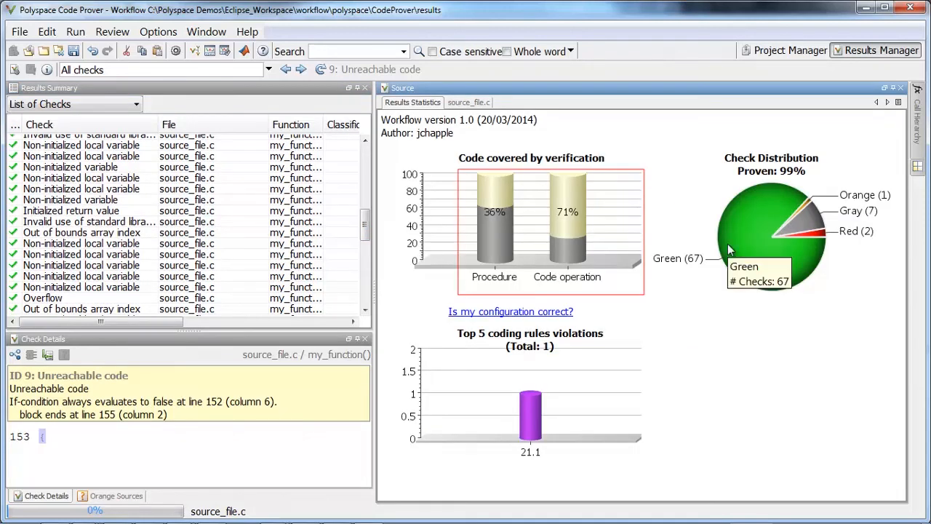